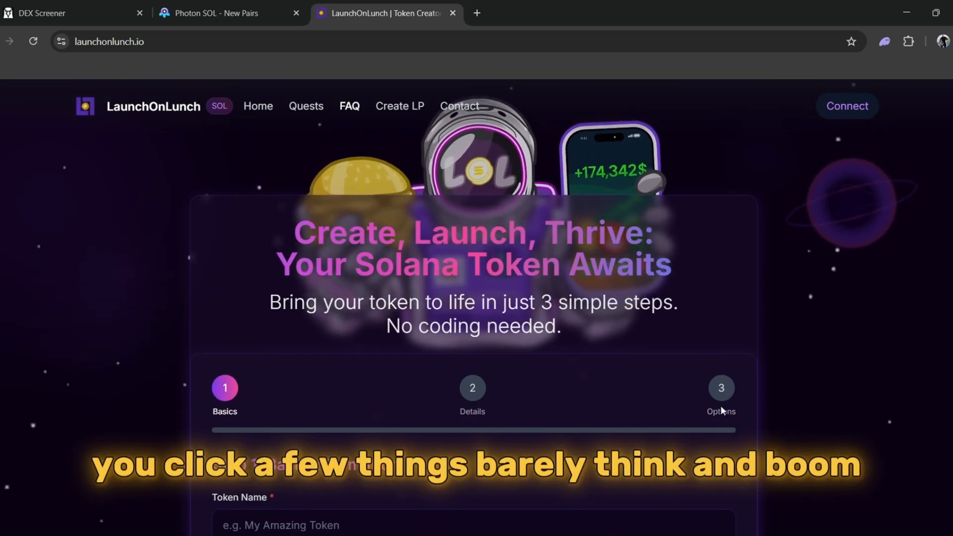
Step: Scroll the LaunchOnLunch page, then connect the Phantom wallet
scroll(down, 3)
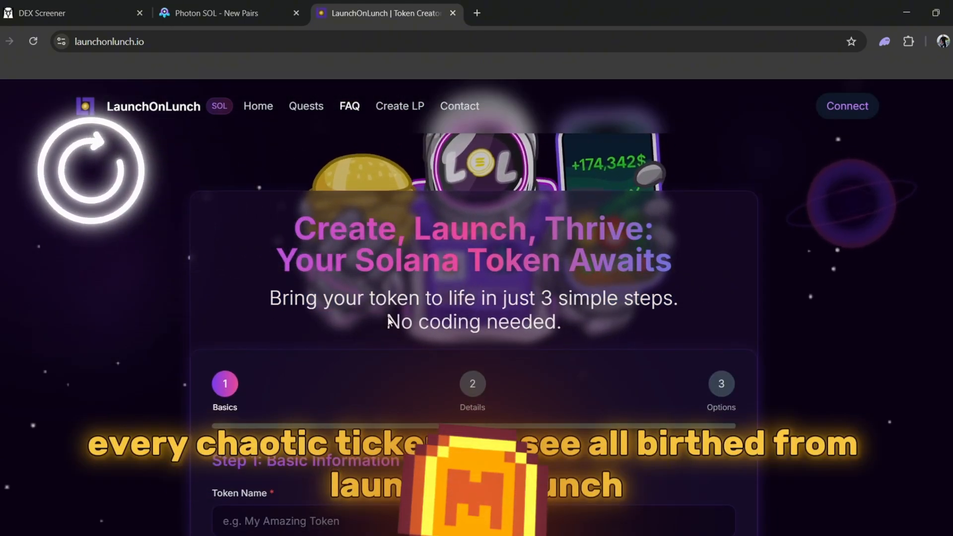
scroll(down, 3)
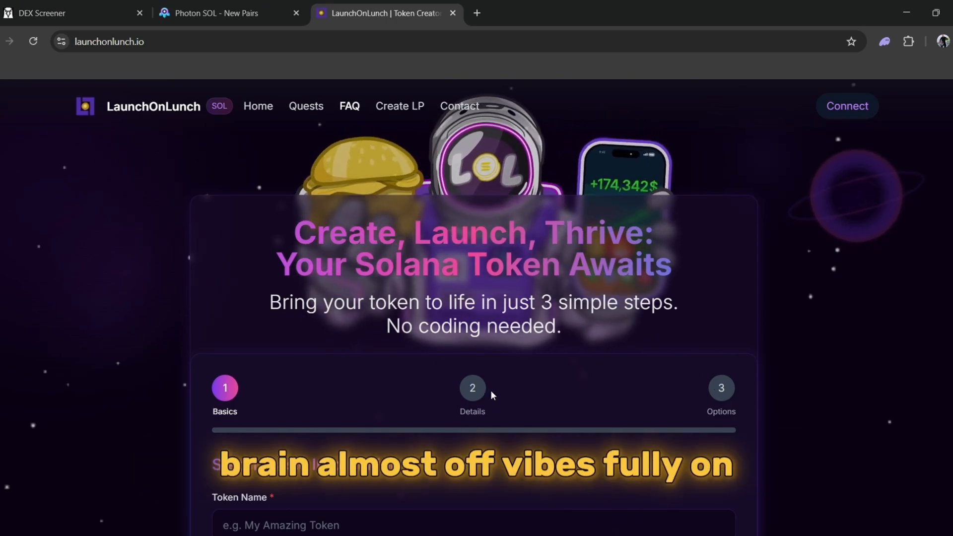
scroll(down, 3)
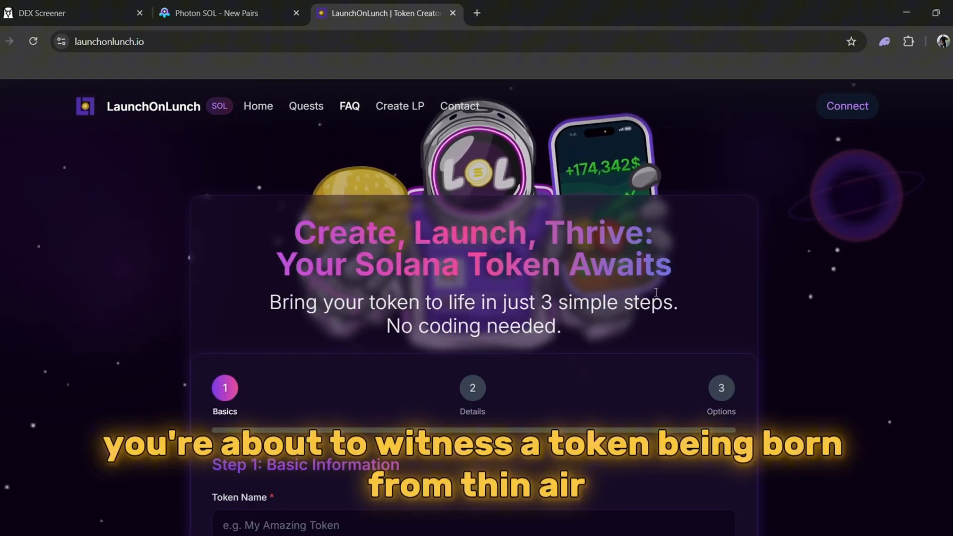
scroll(down, 3)
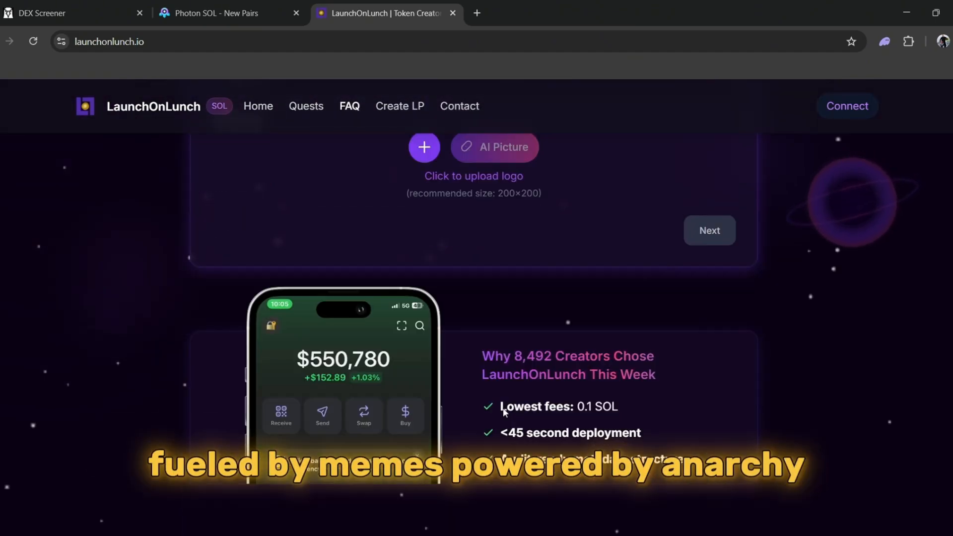
scroll(up, 3)
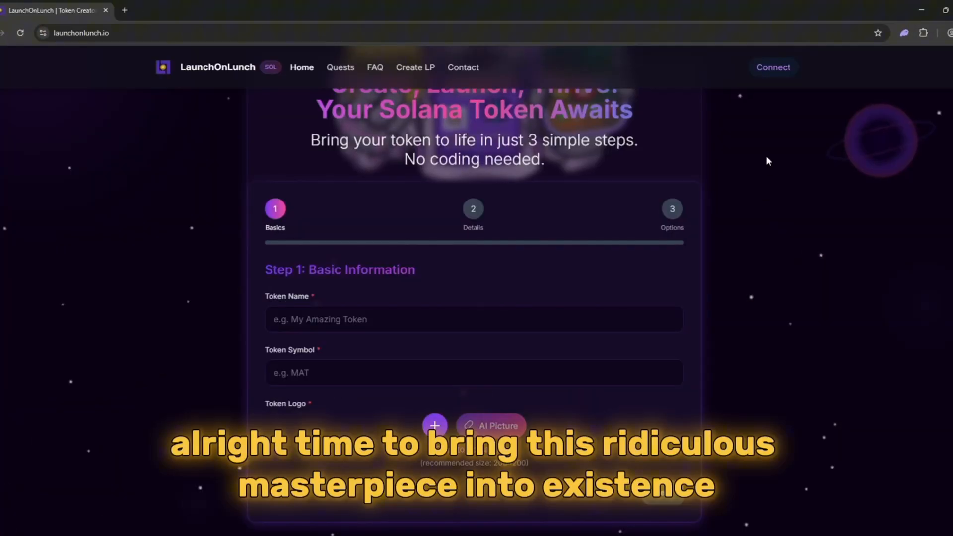
click(773, 67)
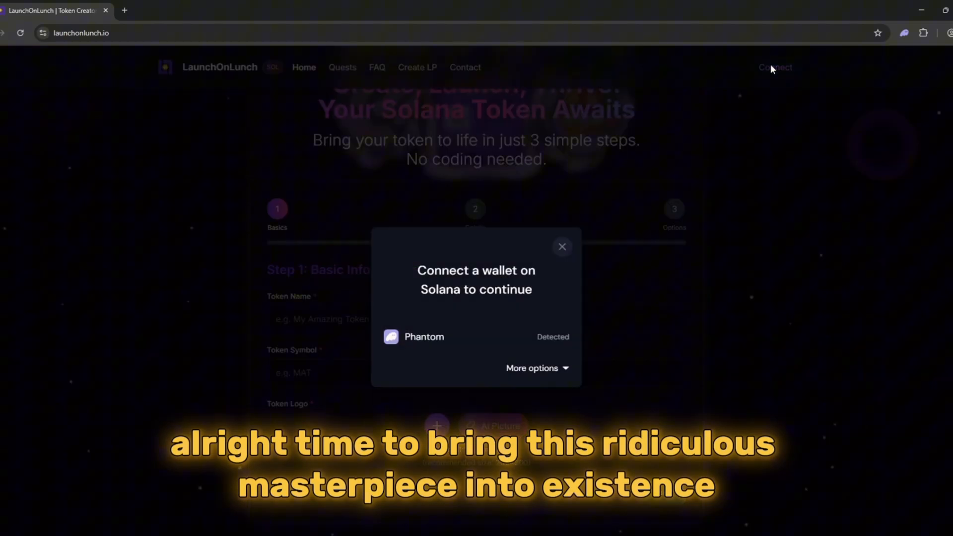
click(423, 336)
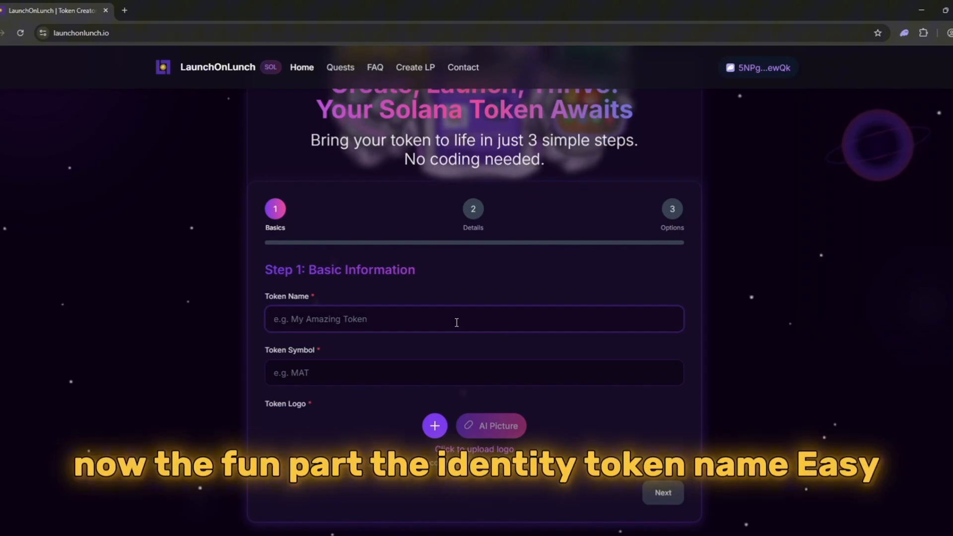
Step: Name the token Pumpfart, set symbol PumpFart, and generate an AI logo
text(Pump)
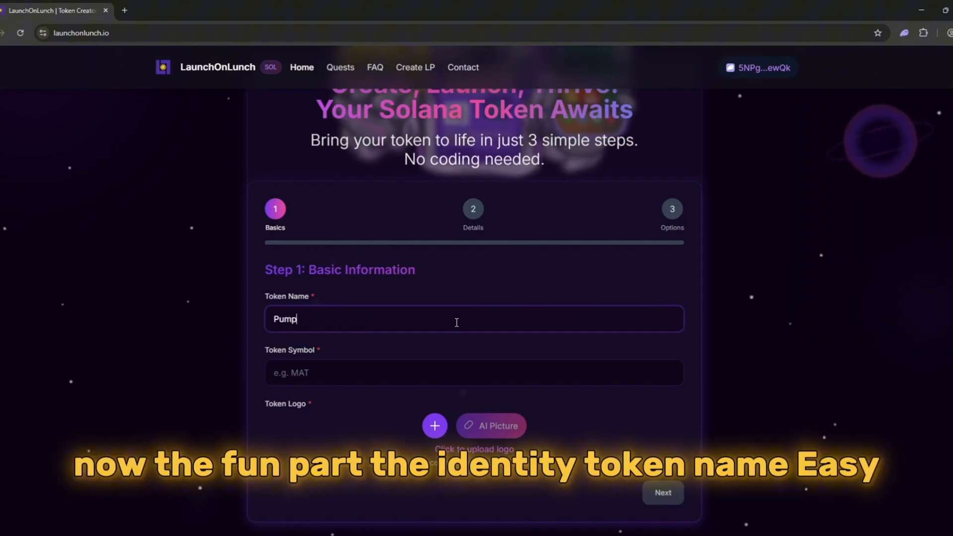
text(fart)
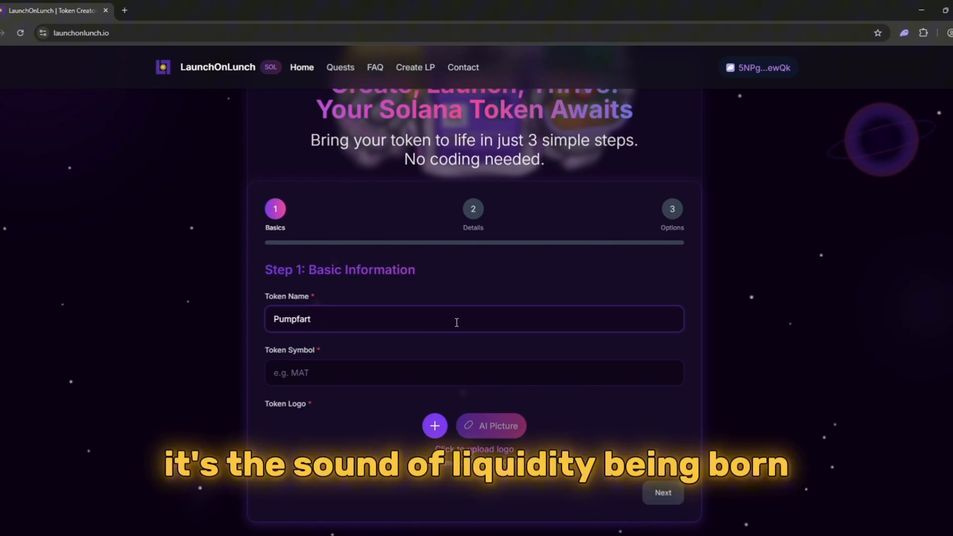
click(474, 373)
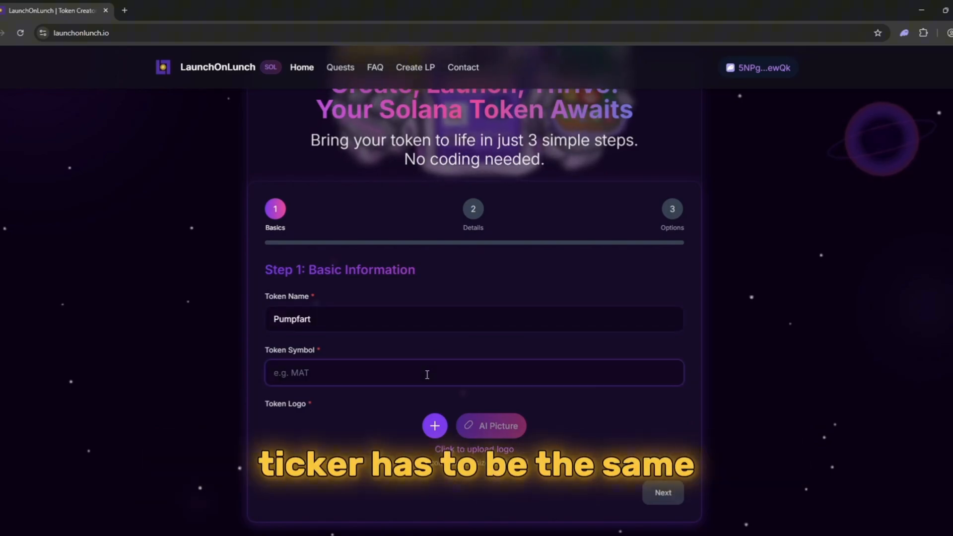
text(PumpFart)
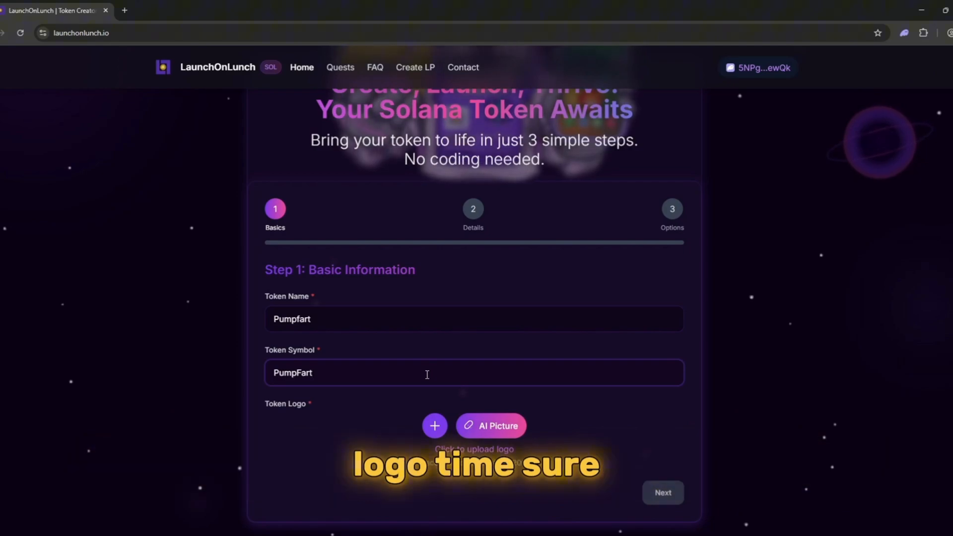
click(434, 425)
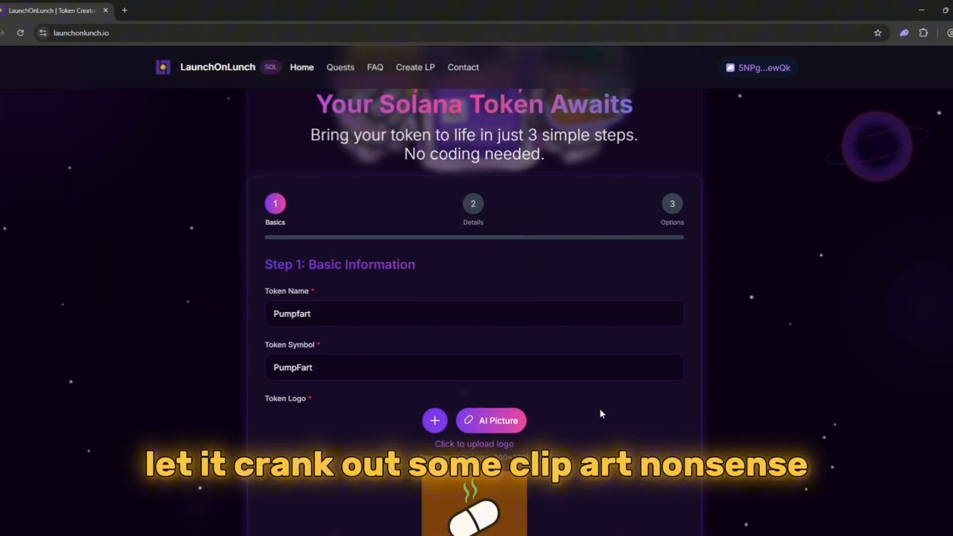
scroll(down, 3)
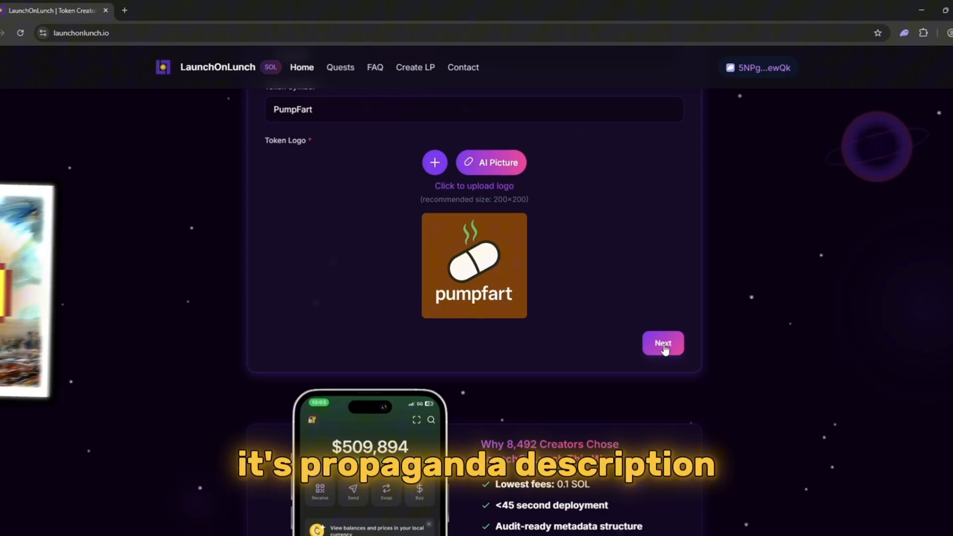
Step: Advance to the token details step and generate an AI description
click(662, 343)
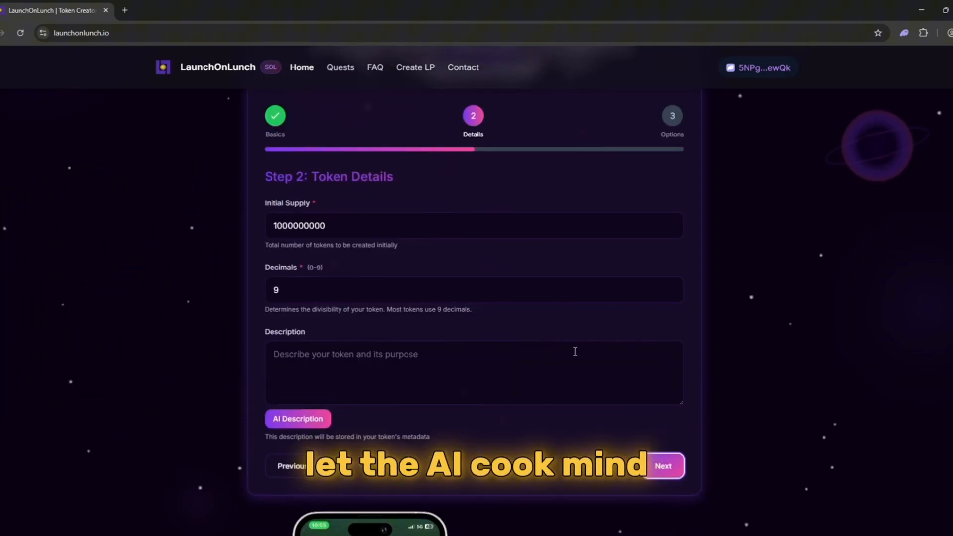
click(297, 419)
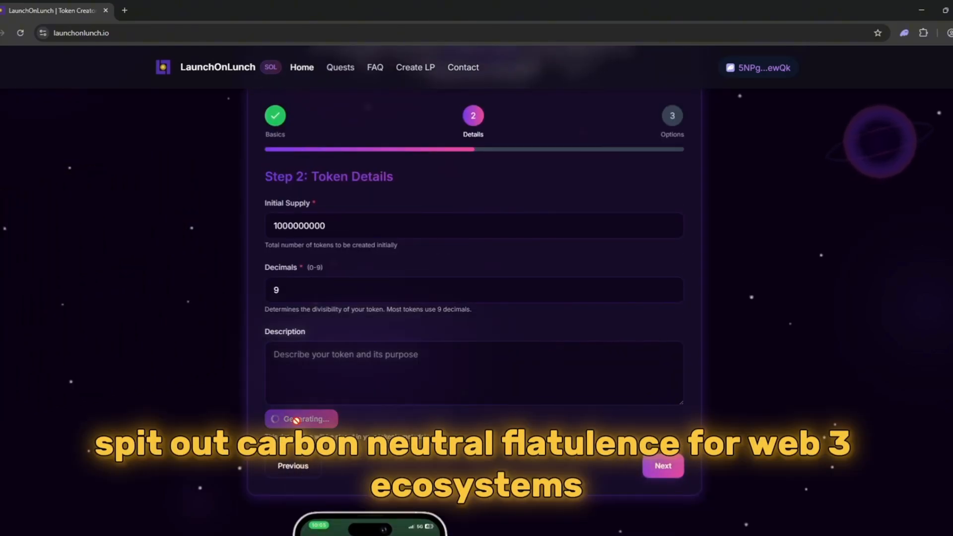
click(301, 419)
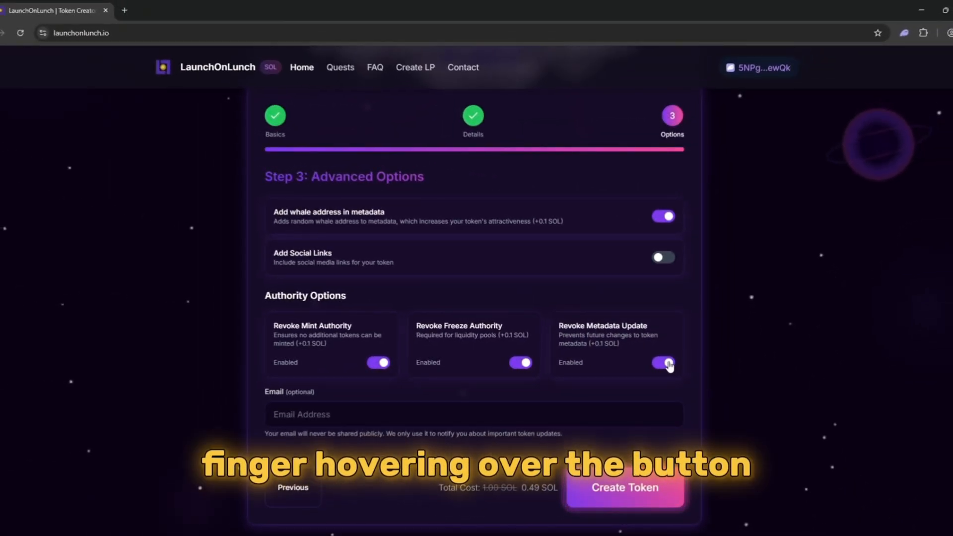
Step: Create the token, confirming creation and authority revocation transactions in Phantom
click(624, 488)
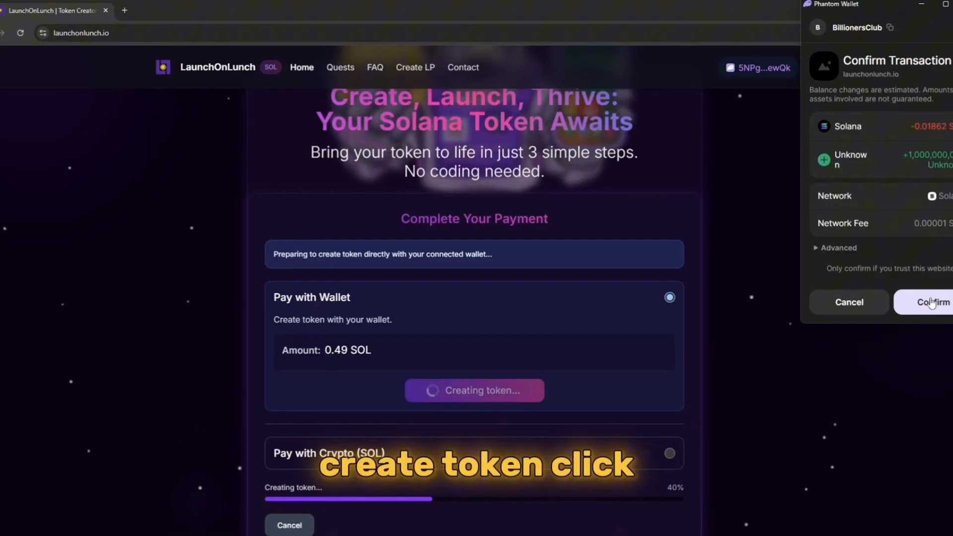
click(934, 302)
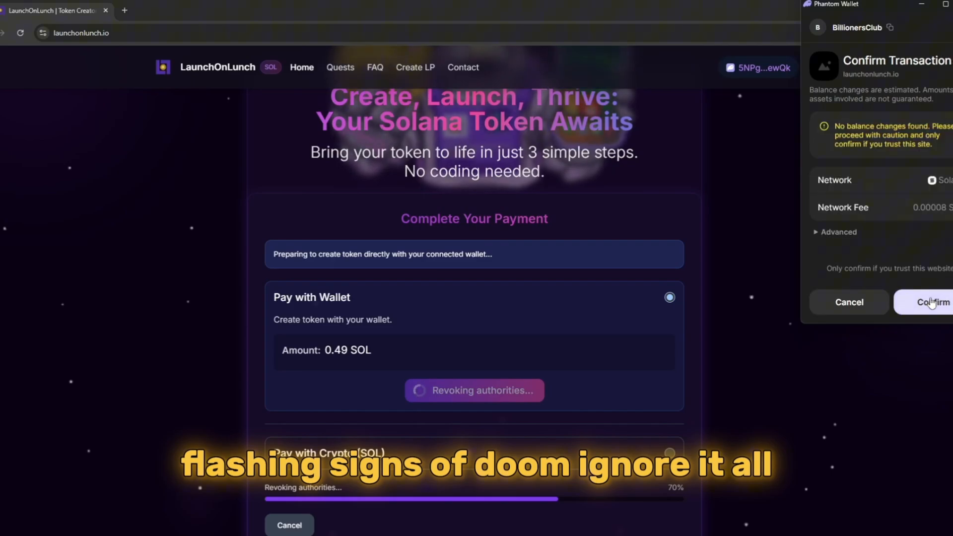
click(931, 302)
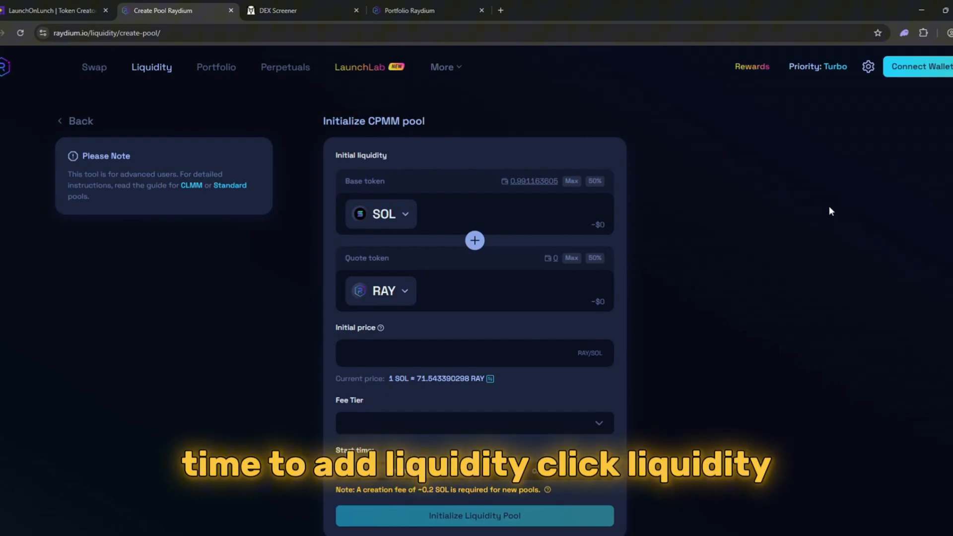
Step: Copy the new PumpFart mint address and dismiss the clipboard confirmation
click(920, 67)
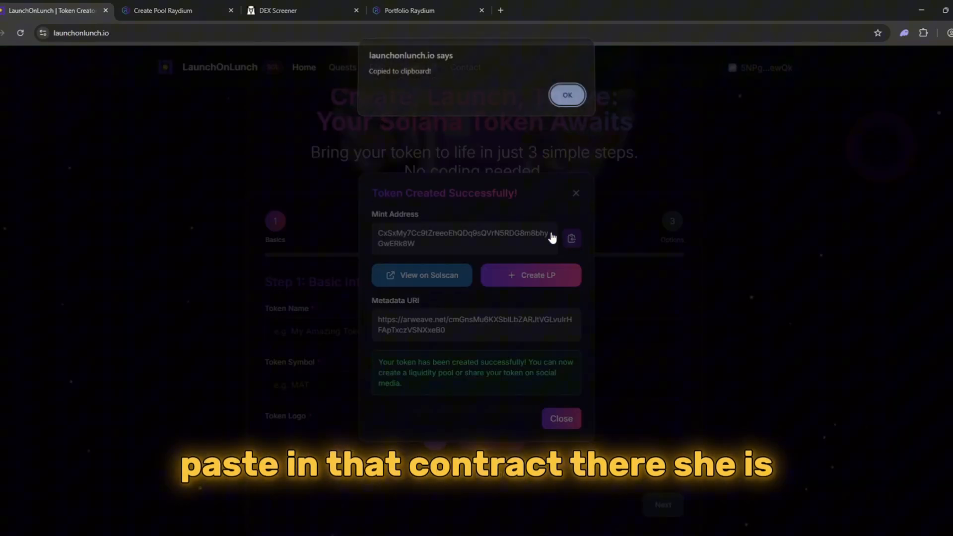
click(176, 11)
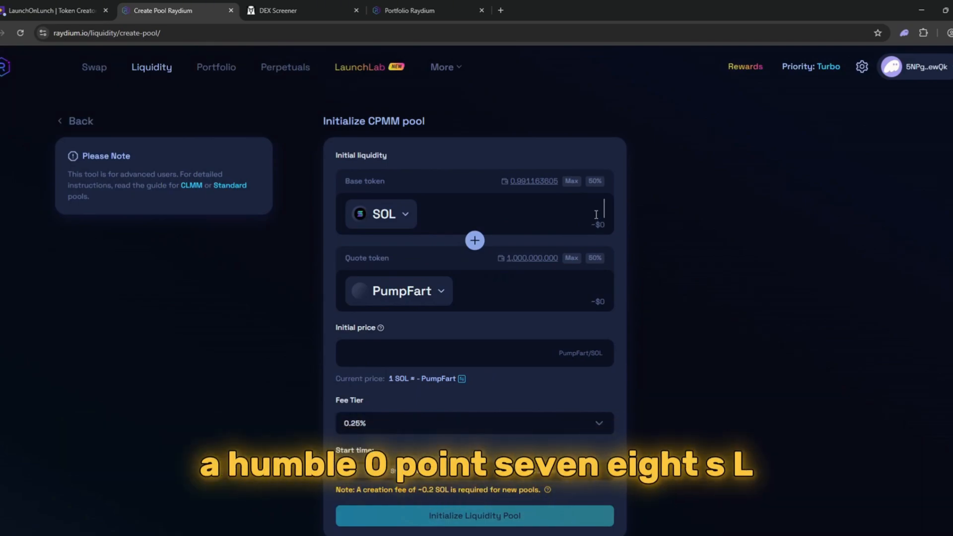
Step: Initialize the pool with 0.78 SOL, 900,000,000 PumpFart and a 2% fee tier
text(0.78)
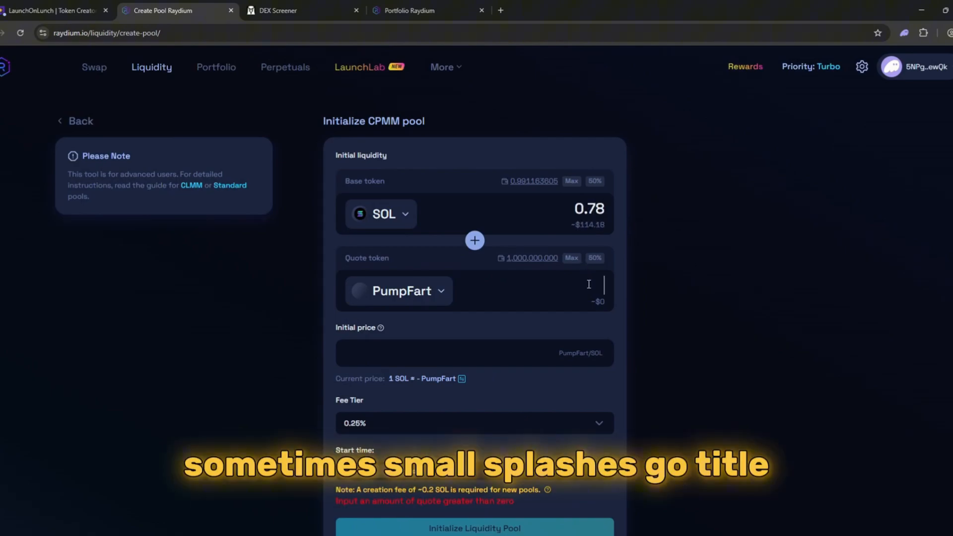
text(900,000,000)
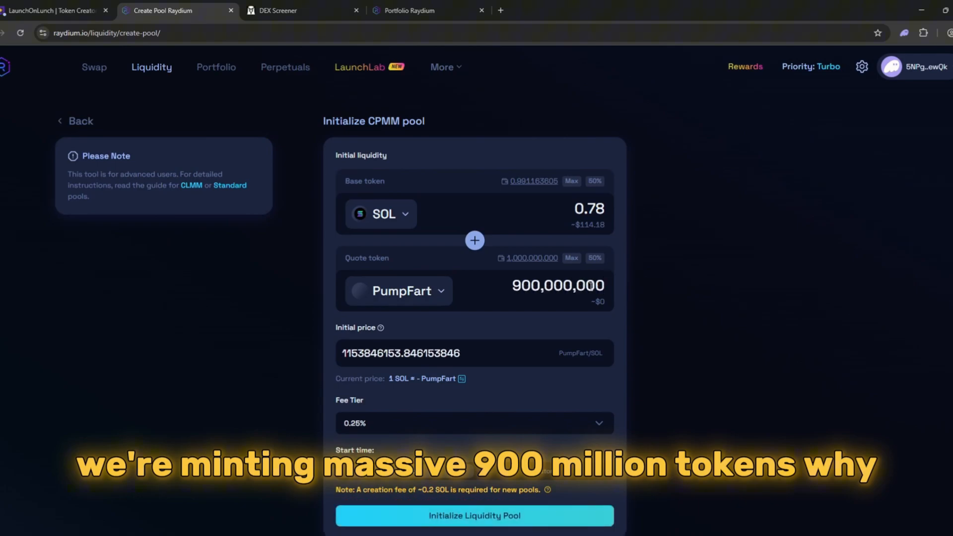
click(474, 422)
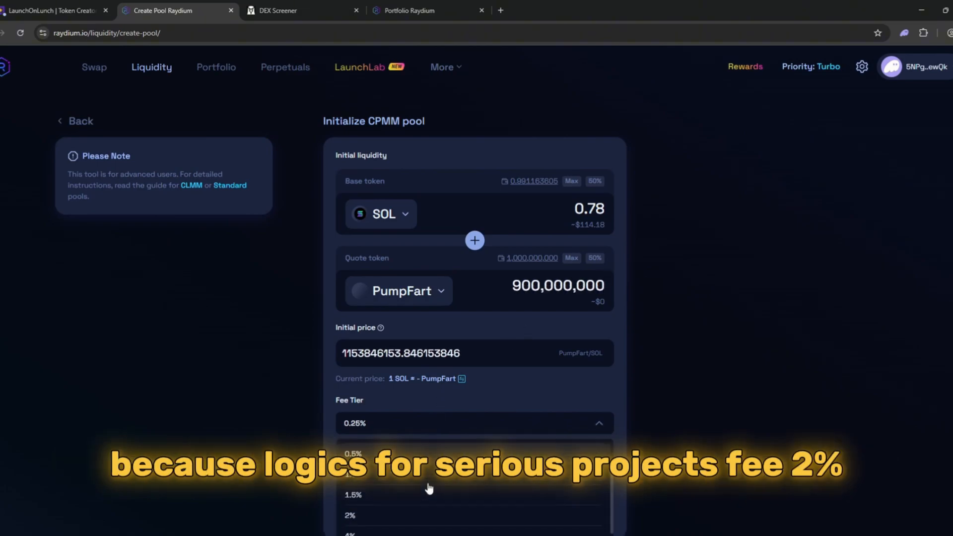
click(350, 514)
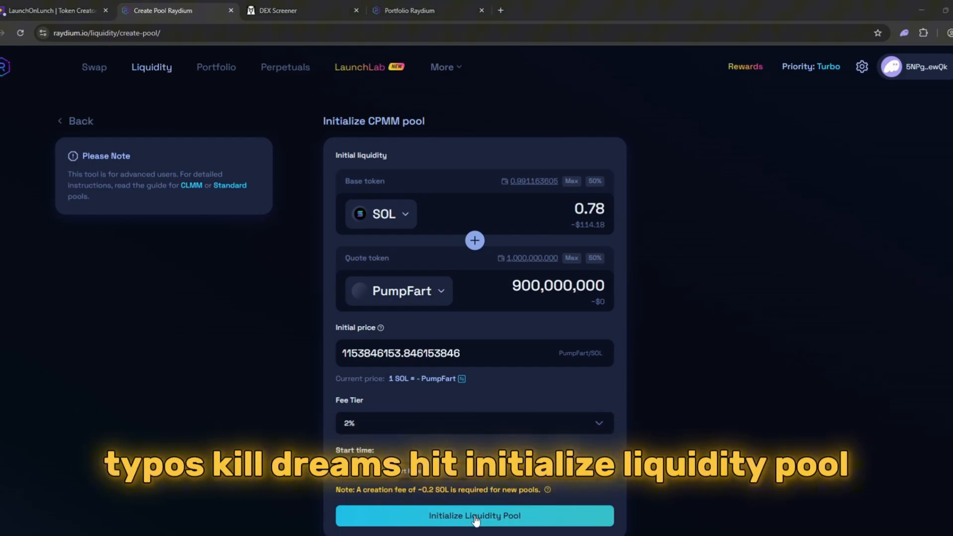
click(474, 516)
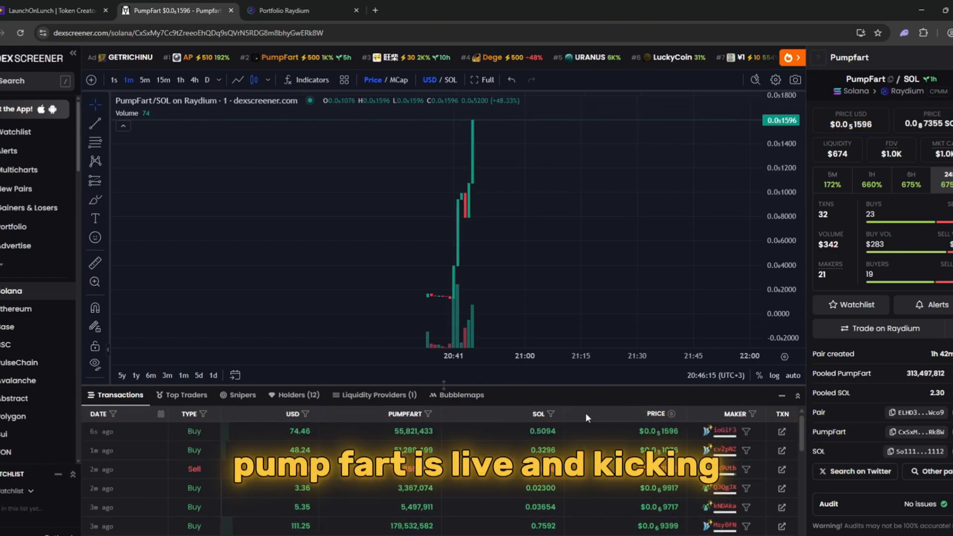
mouse_move(565, 271)
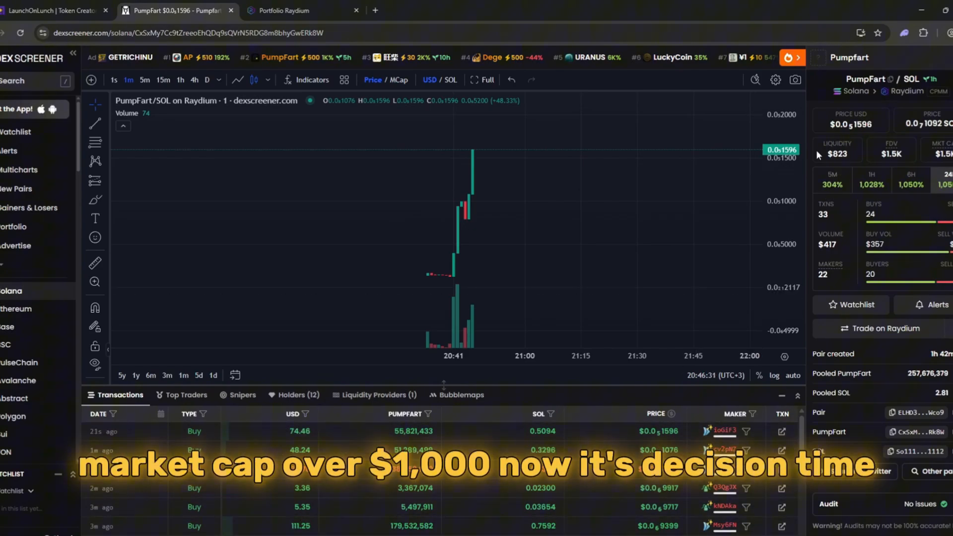
Step: Watch the PumpFart/SOL chart climb to about $1.5K market cap, then switch tabs
click(298, 11)
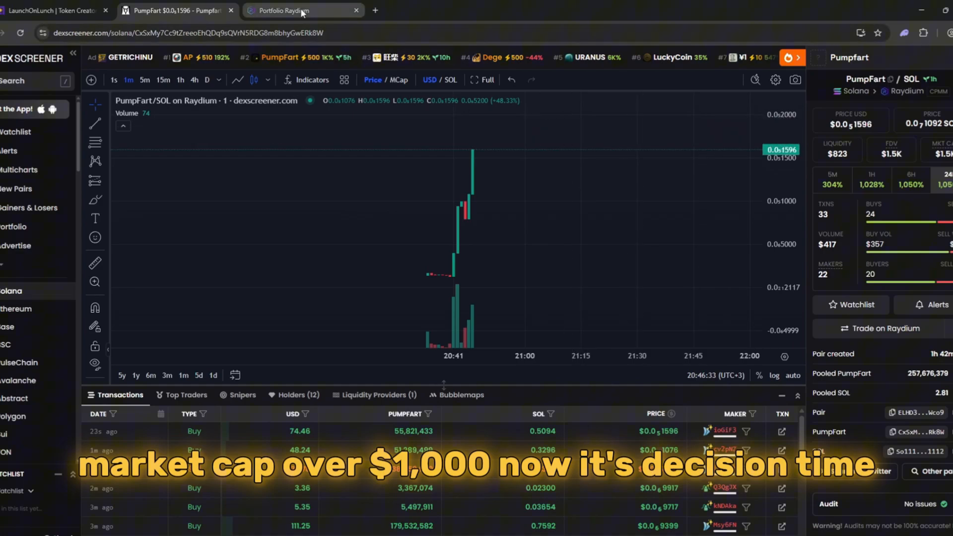
Step: In Portfolio, open Remove Liquidity on SOL - PumpFart and set it to 100%
click(285, 10)
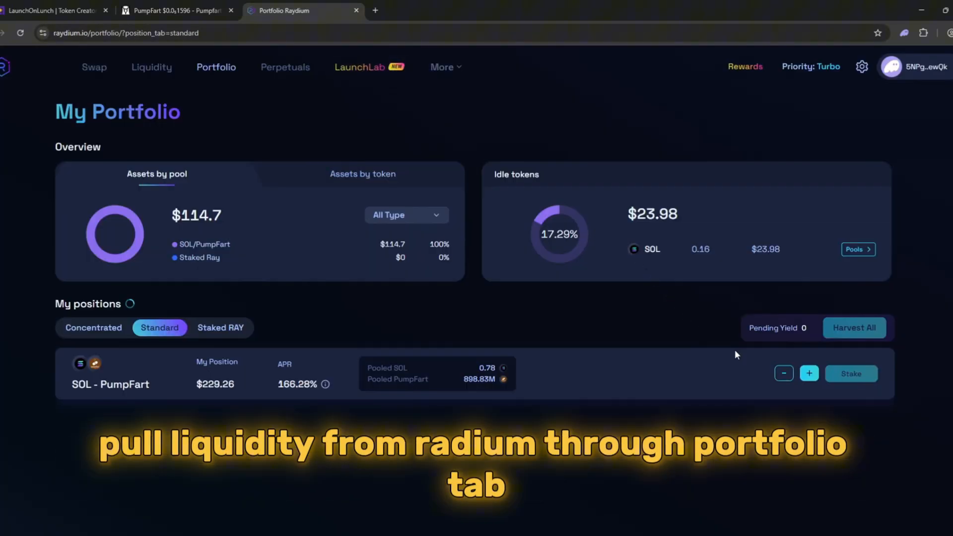
click(783, 373)
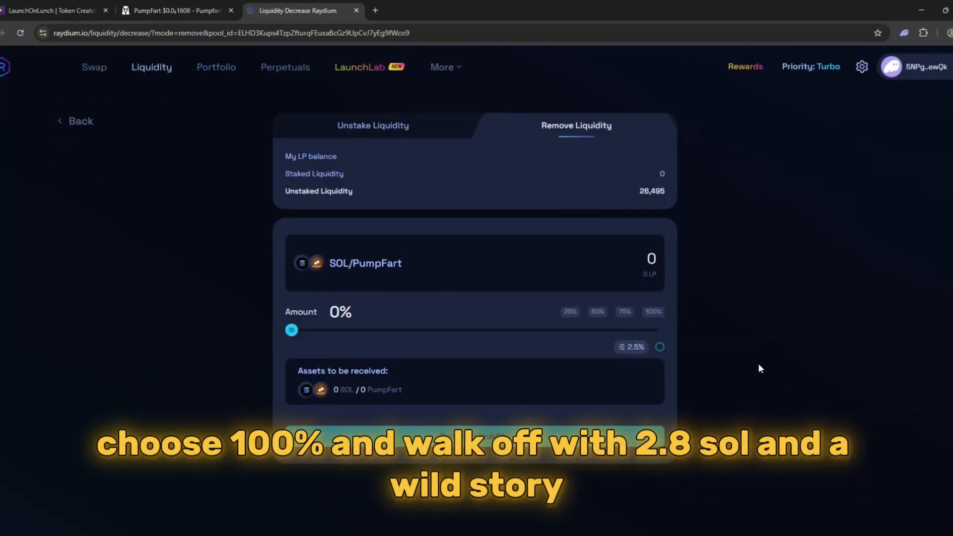
click(652, 311)
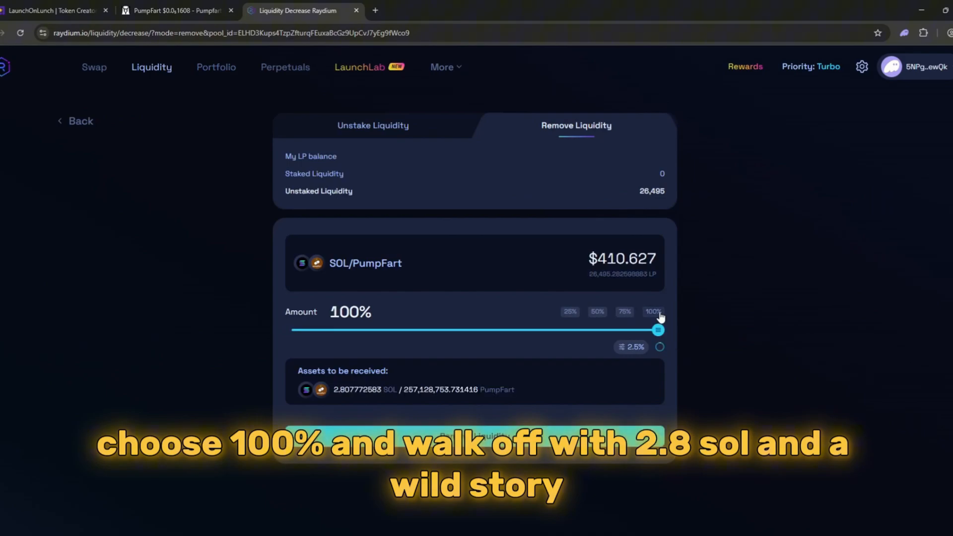